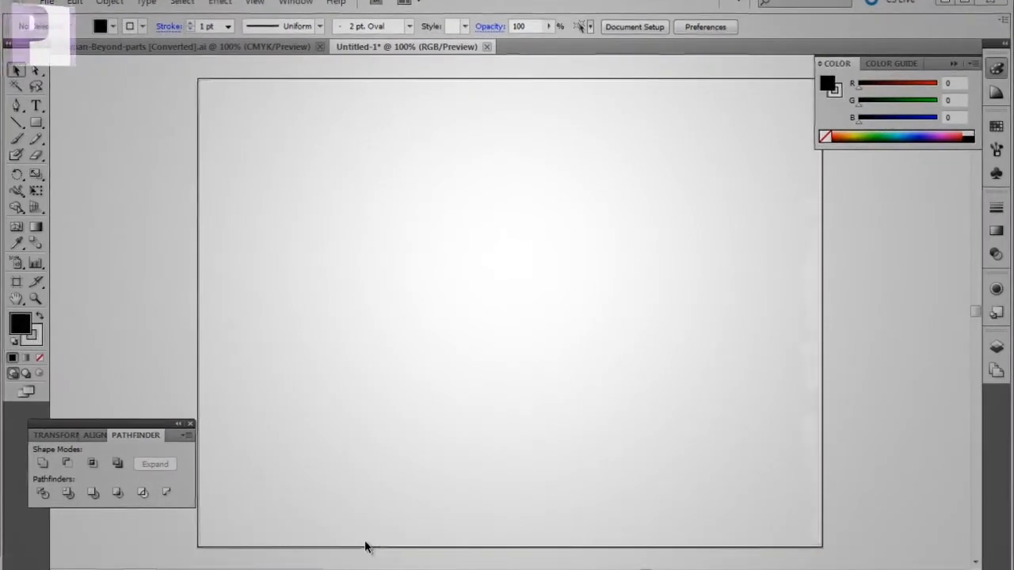
mouse_move(156, 308)
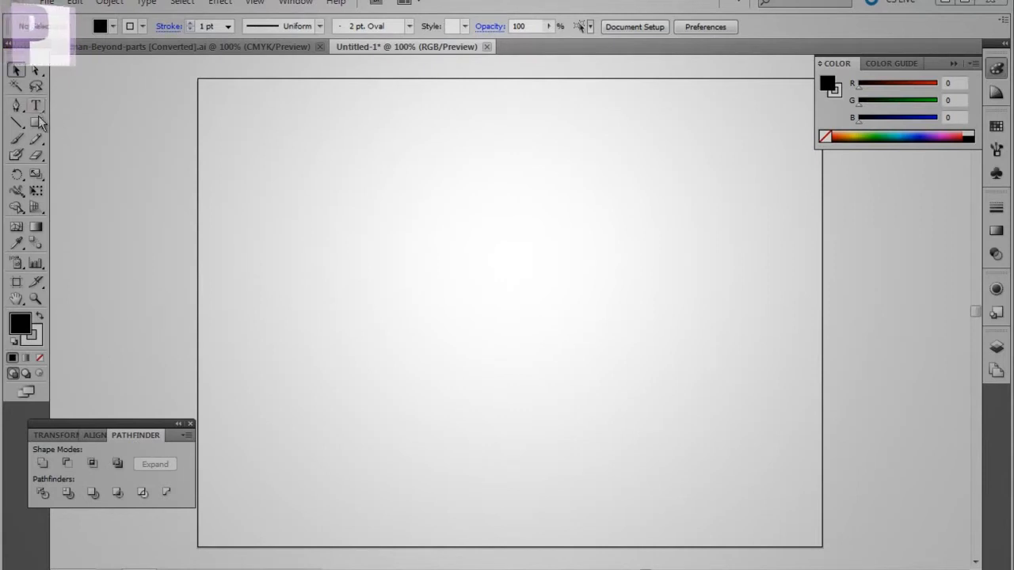
- Choose the Rectangle Tool on the empty artboard
left_click(35, 123)
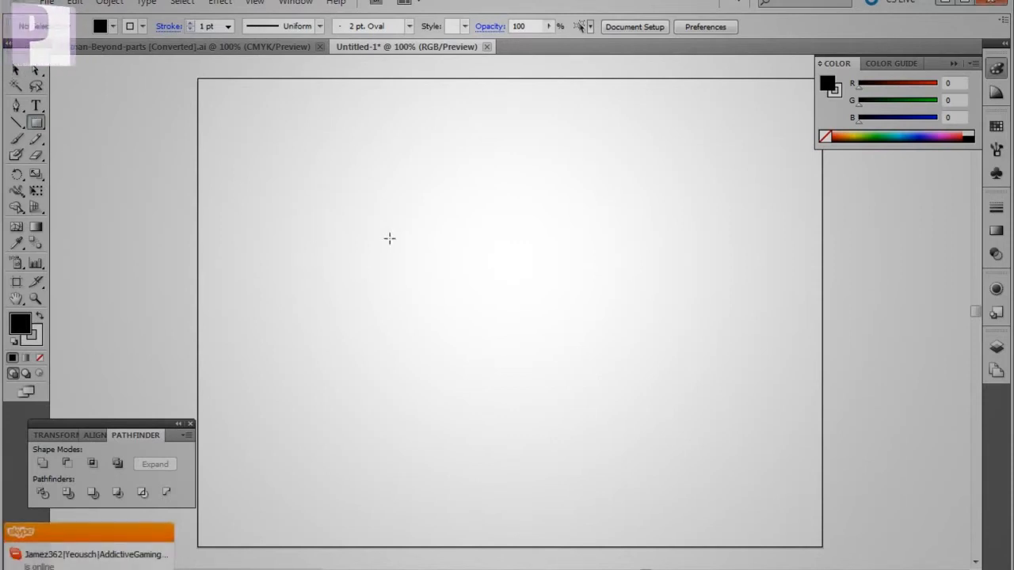
- Draw a black square and drag it to the artboard centre
left_click_drag(339, 208, 415, 278)
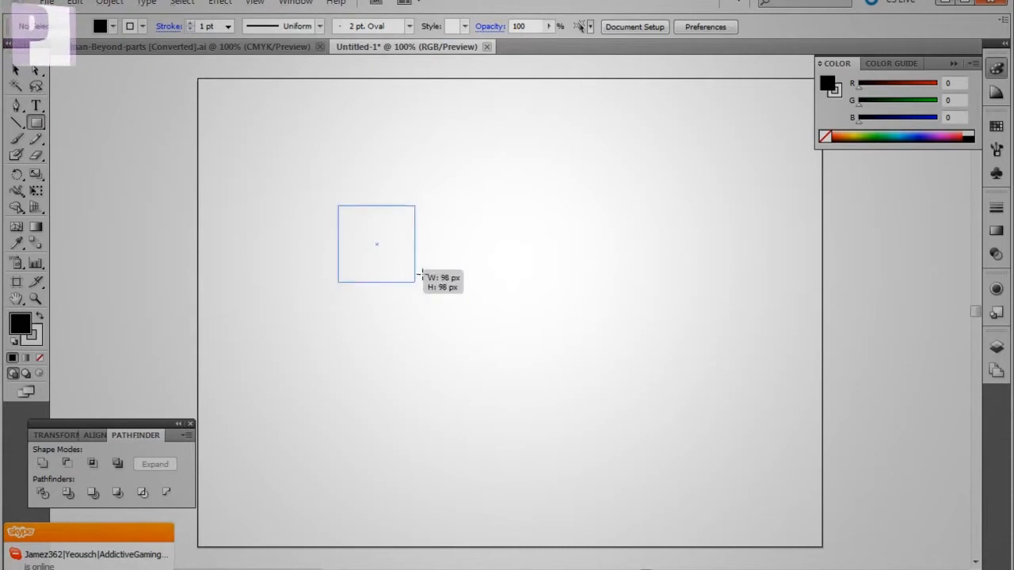
left_click_drag(413, 281, 505, 374)
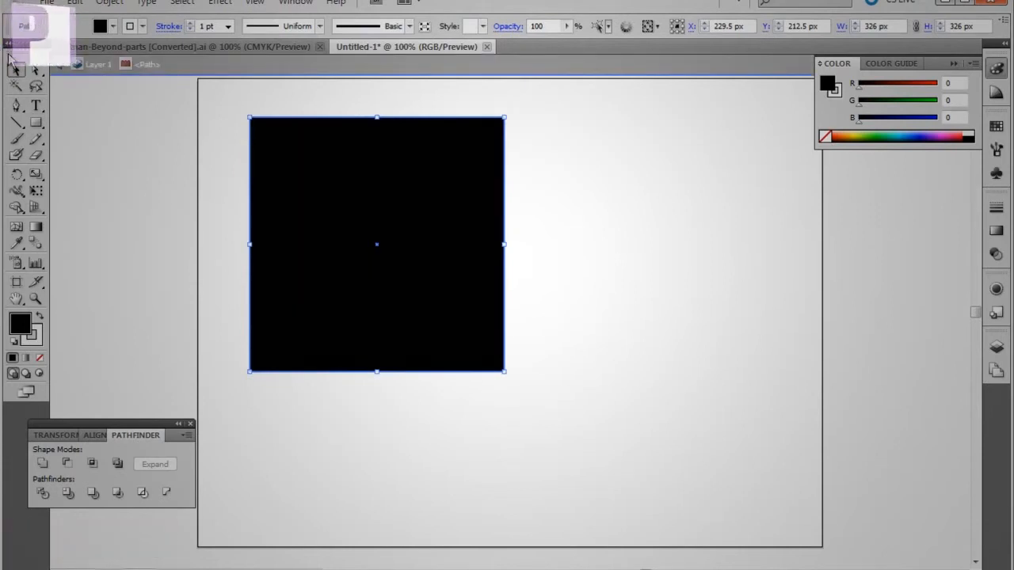
left_click_drag(377, 244, 505, 294)
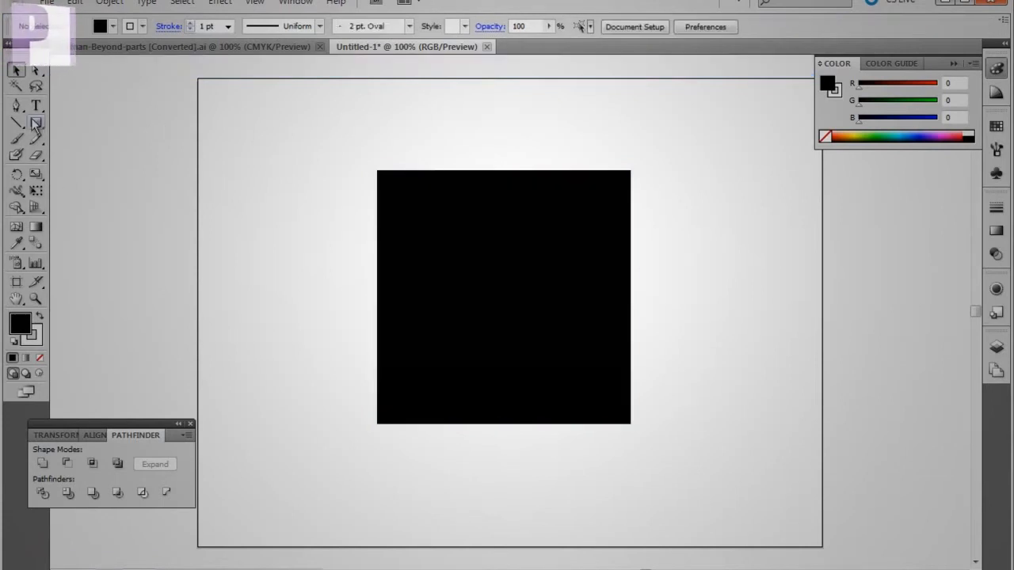
- Switch to the Ellipse Tool and set the stroke to None
left_click(16, 123)
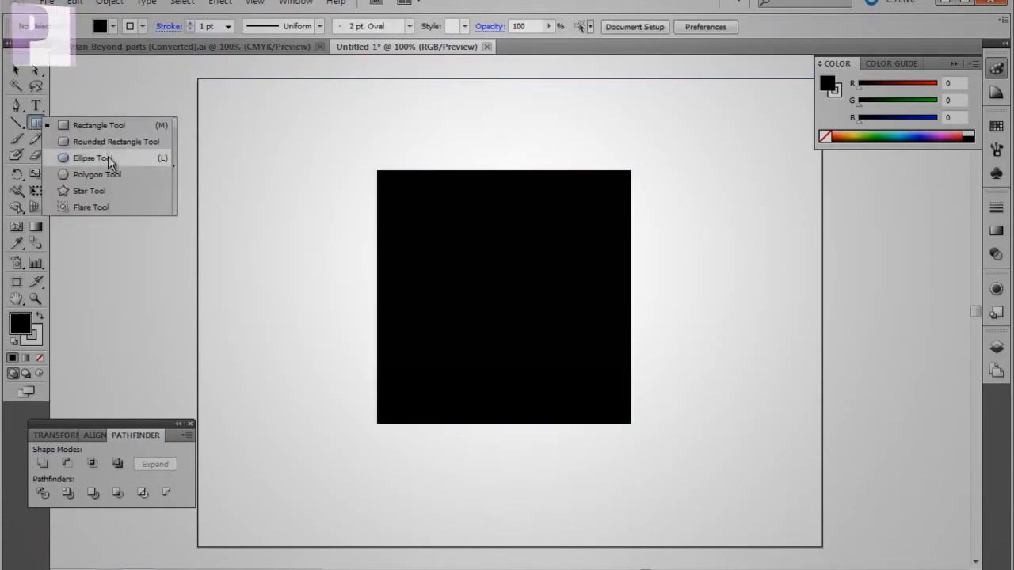
left_click(91, 158)
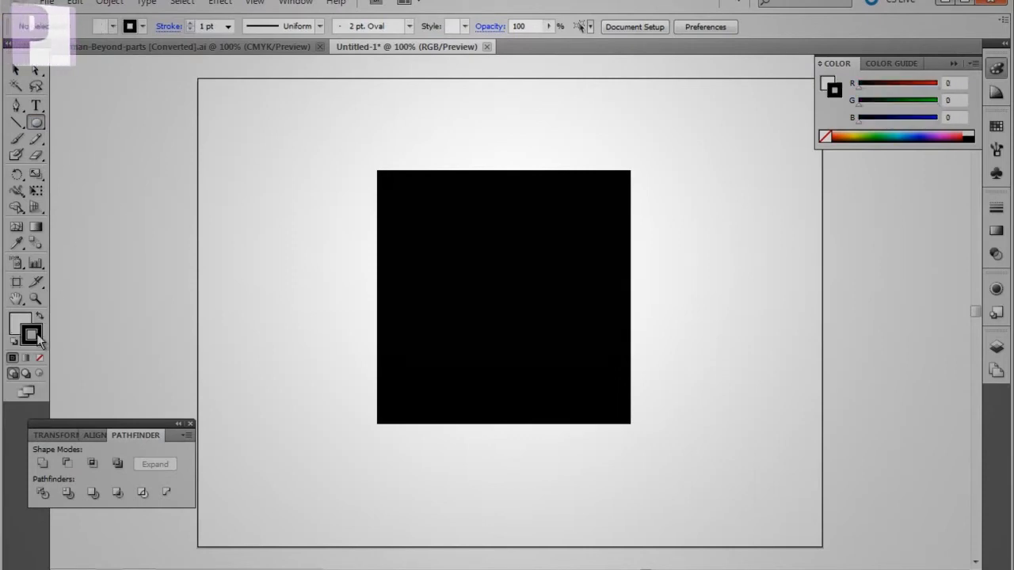
left_click(32, 334)
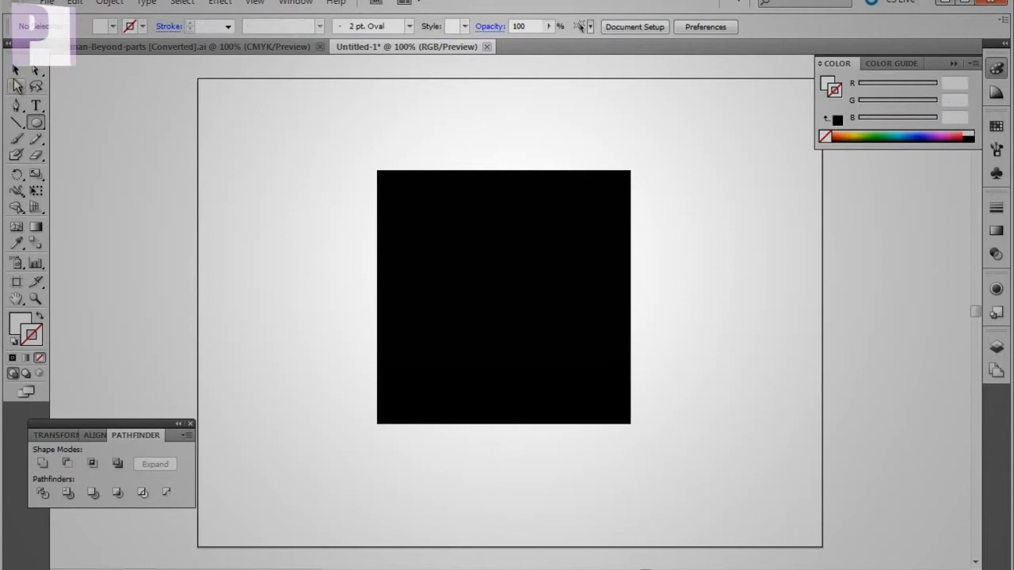
- Set the fill colour to white in the Color Picker
left_click(503, 297)
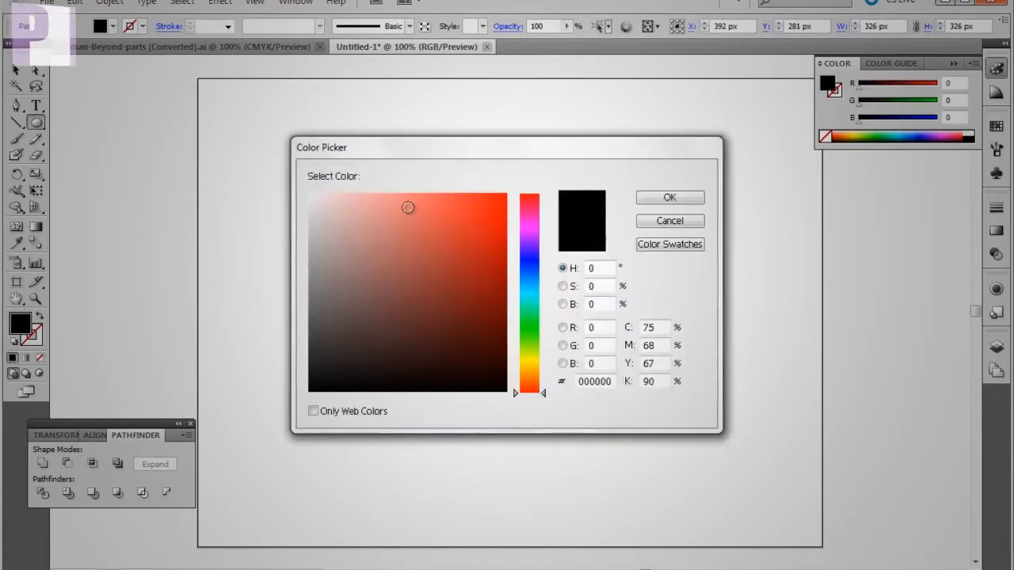
left_click(669, 197)
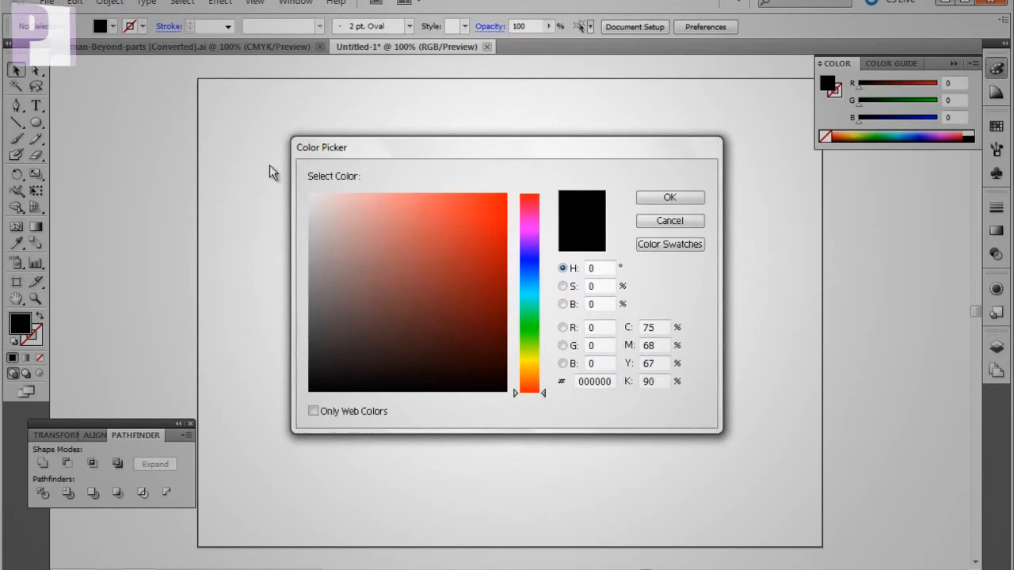
left_click(311, 196)
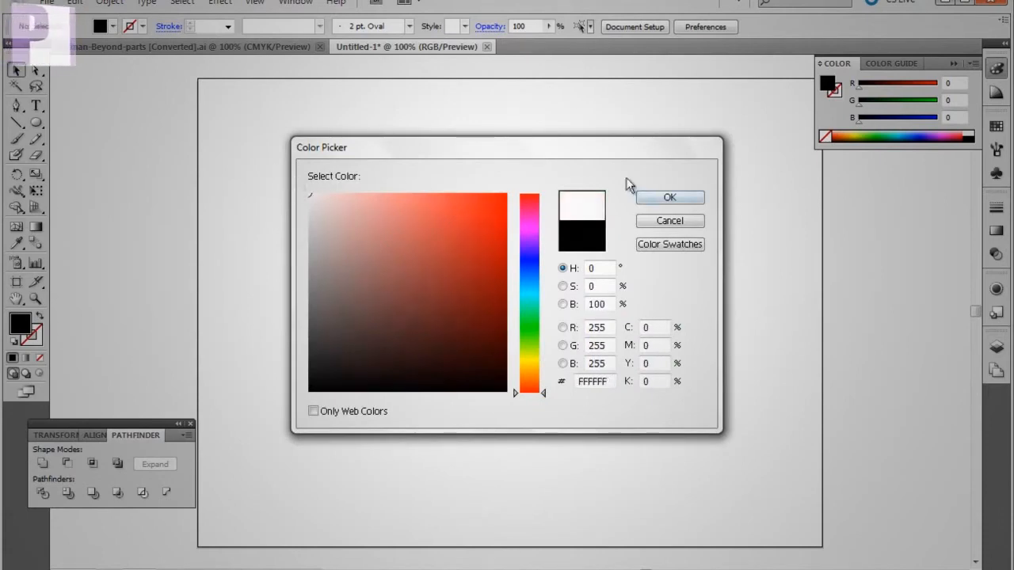
left_click(670, 197)
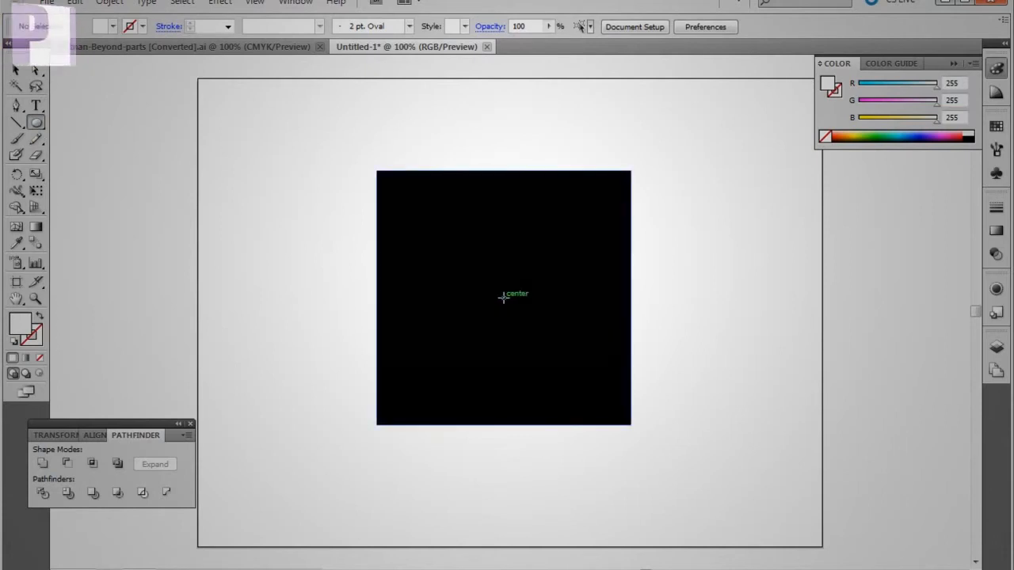
mouse_move(503, 300)
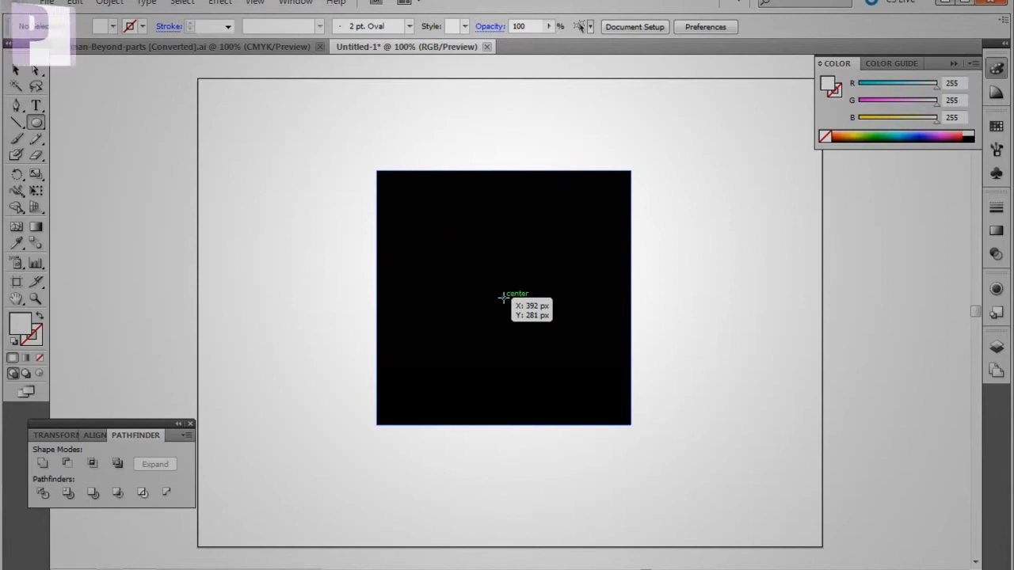
- Draw a white circle from the square's centre, then deselect it
left_click_drag(502, 298, 537, 330)
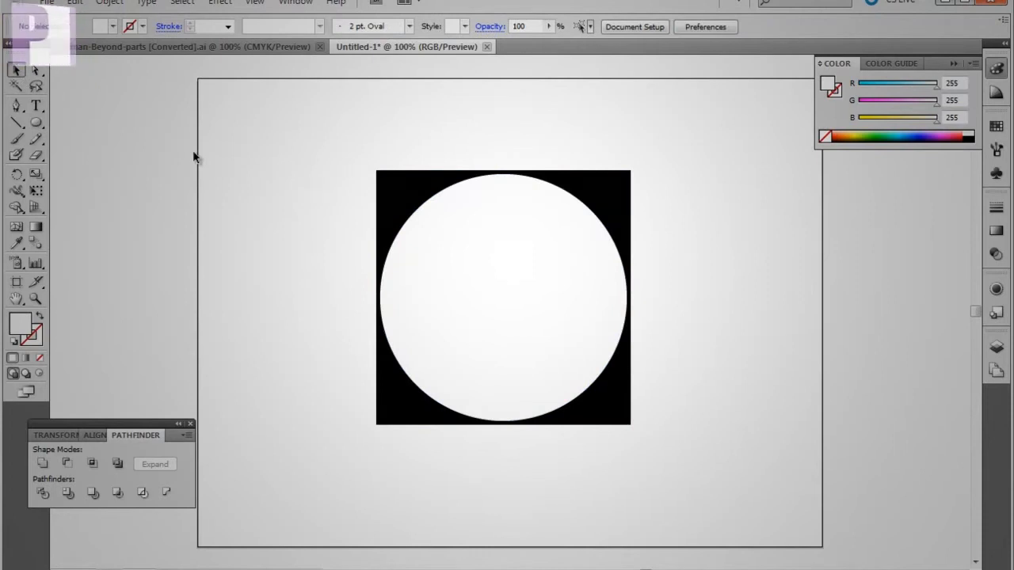
mouse_move(497, 147)
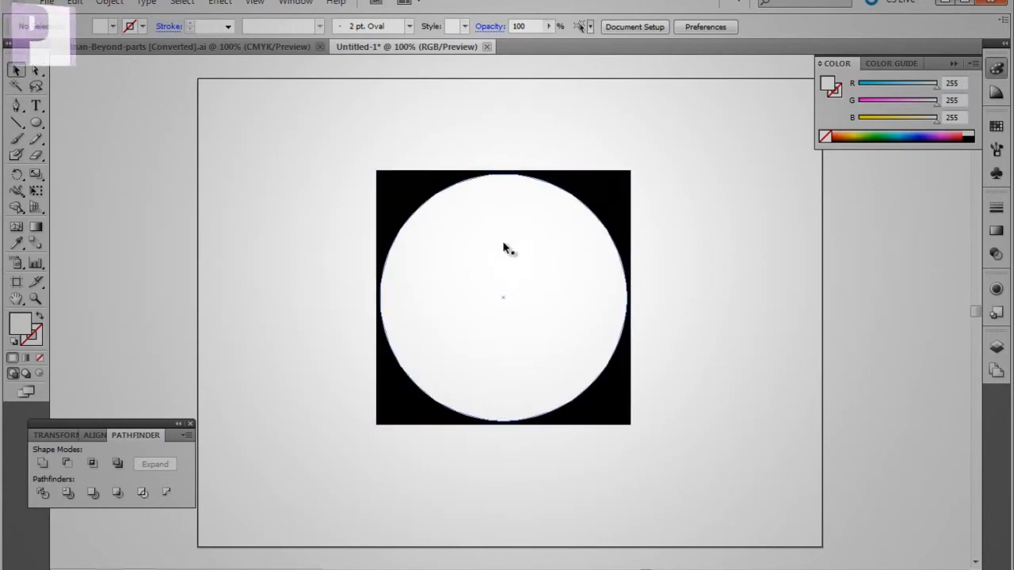
left_click(503, 297)
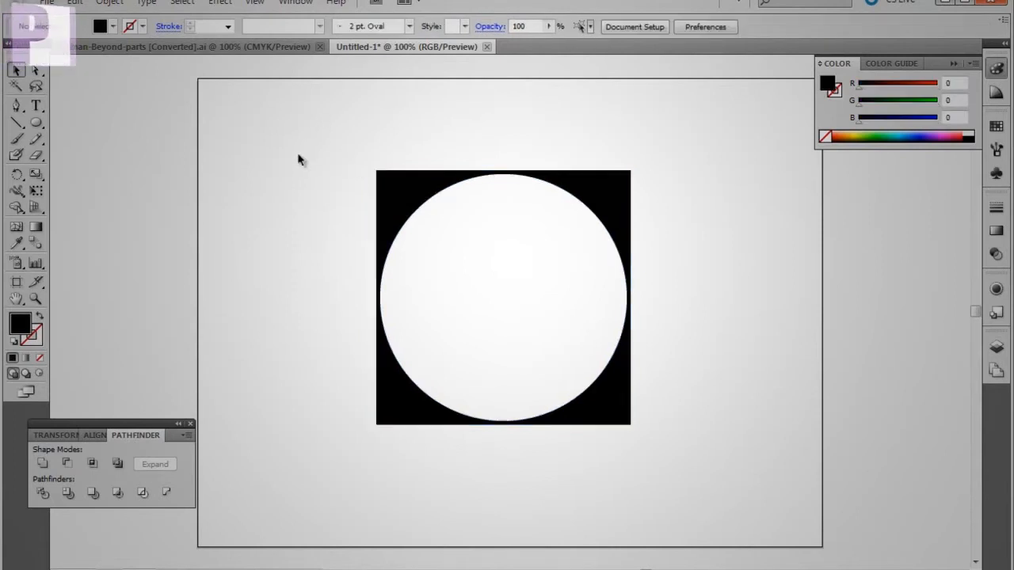
mouse_move(360, 121)
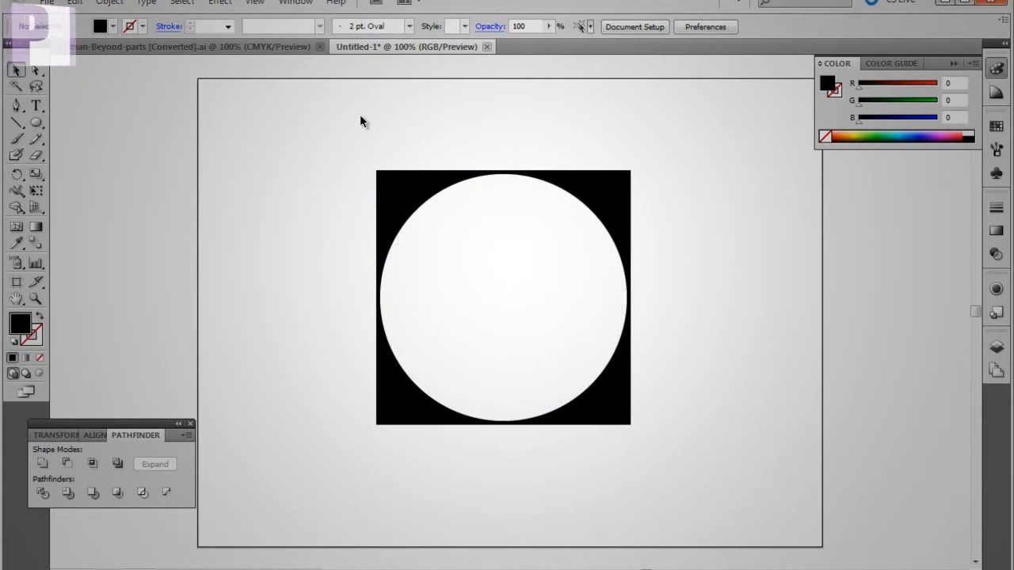
mouse_move(420, 154)
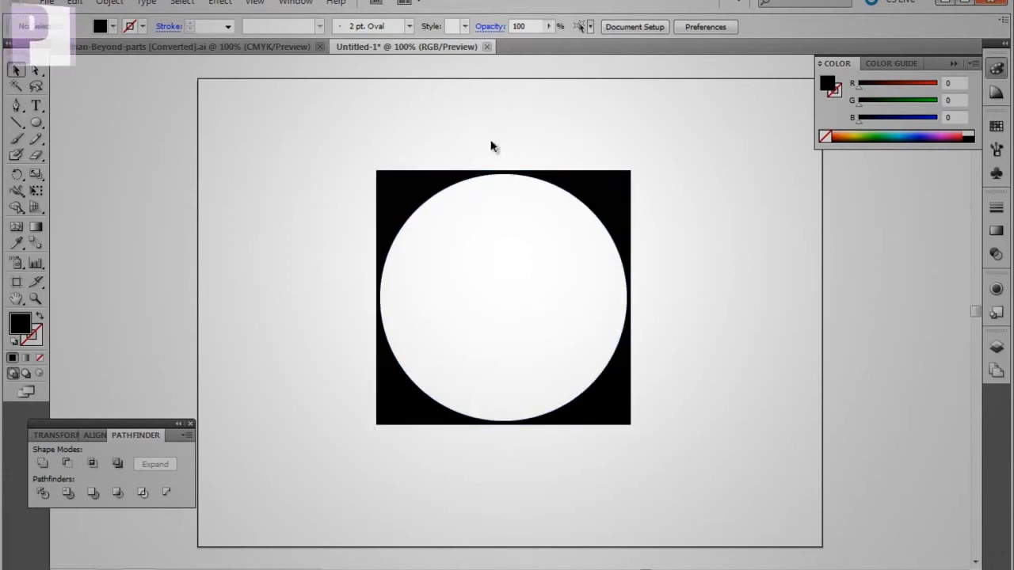
- Marquee-select the square and circle, then look for the Pathfinder panel
left_click_drag(498, 141, 507, 234)
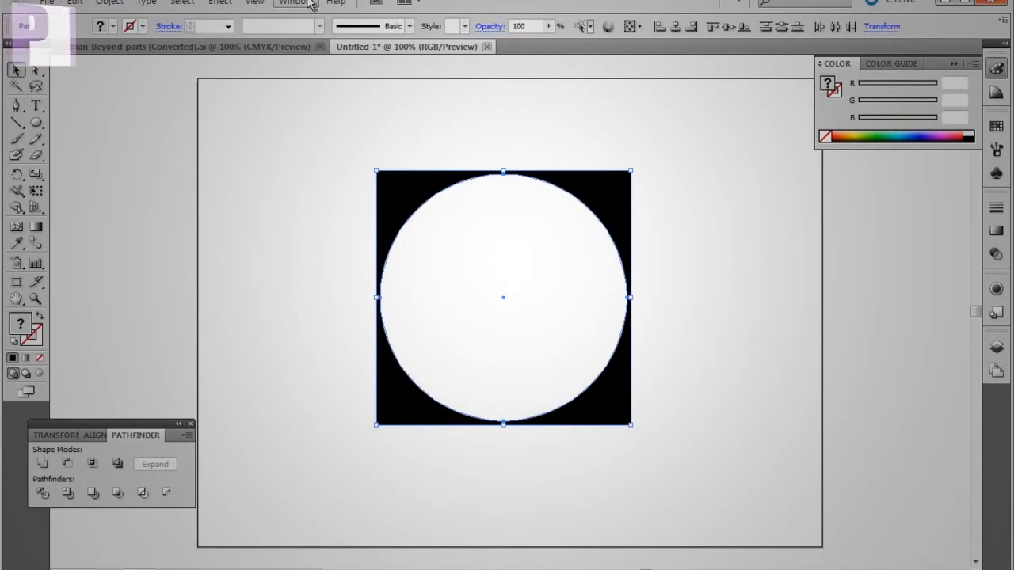
left_click(294, 3)
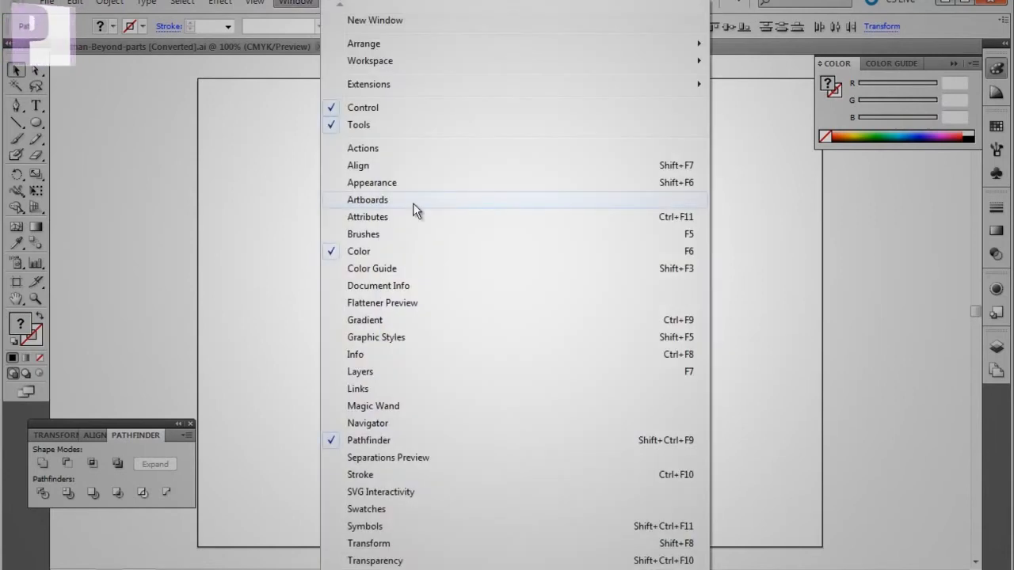
mouse_move(383, 459)
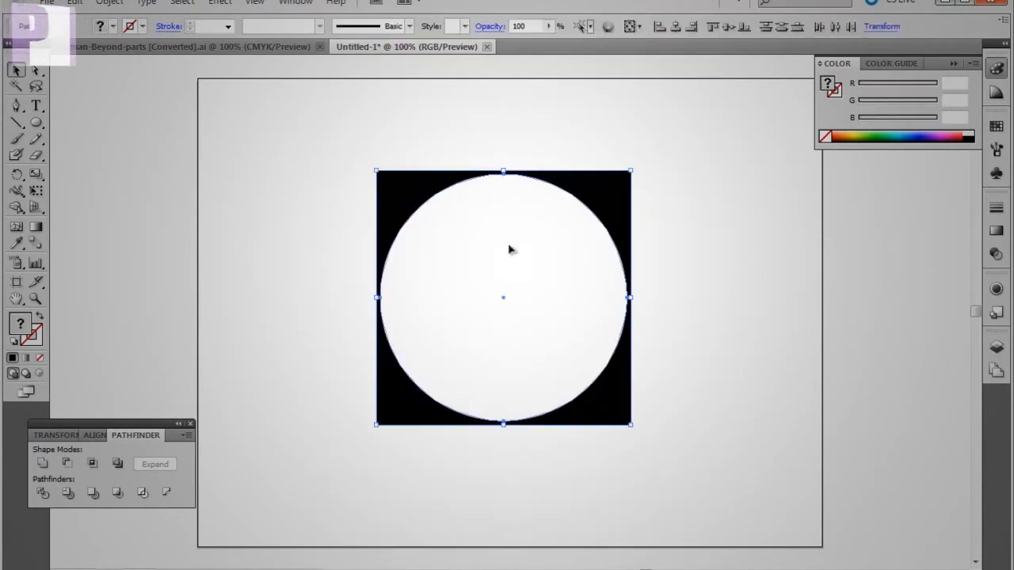
left_click(42, 463)
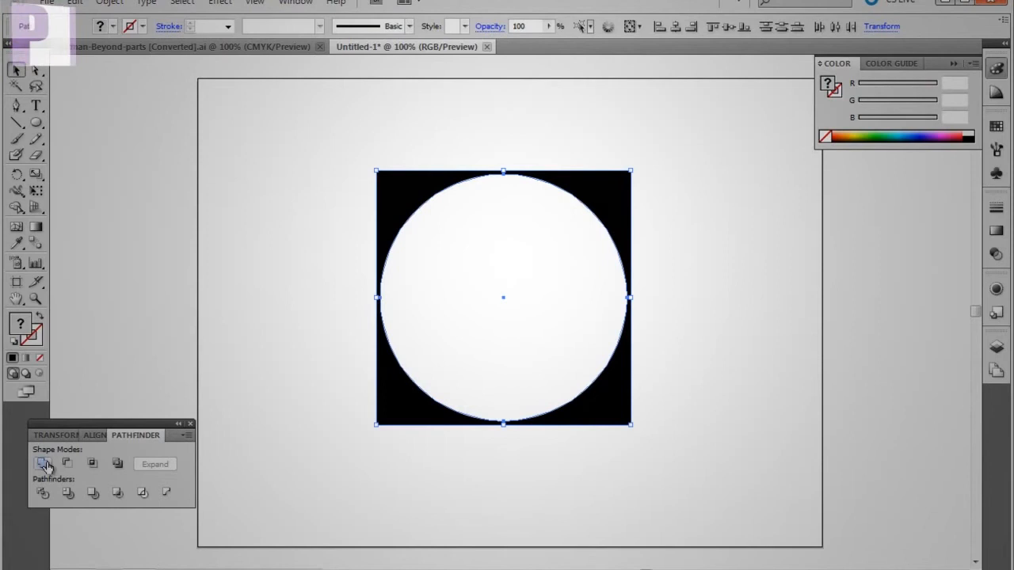
mouse_move(67, 464)
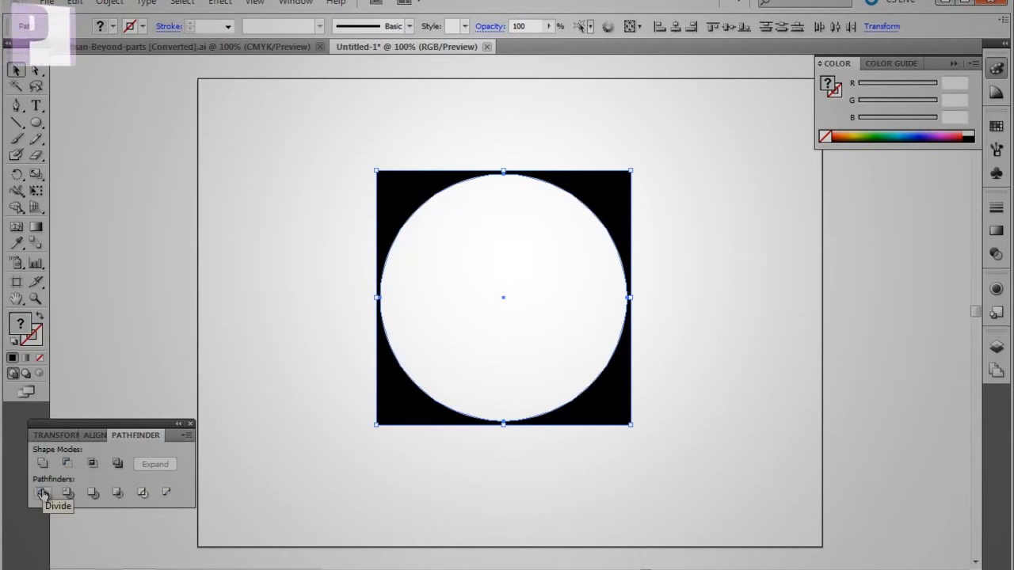
mouse_move(117, 392)
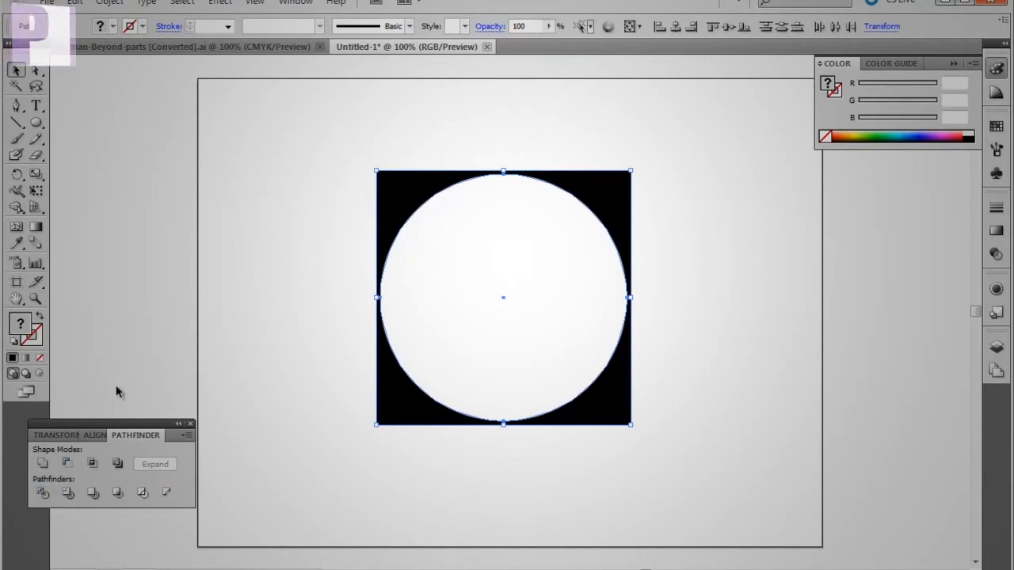
mouse_move(67, 464)
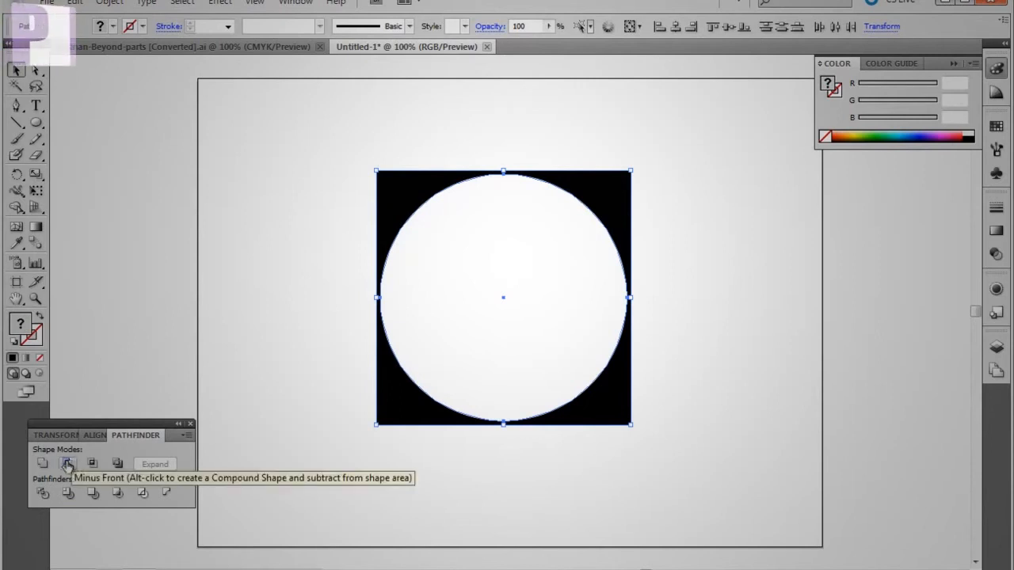
- Apply Pathfinder Minus Front and move the holed square back to centre
left_click(167, 241)
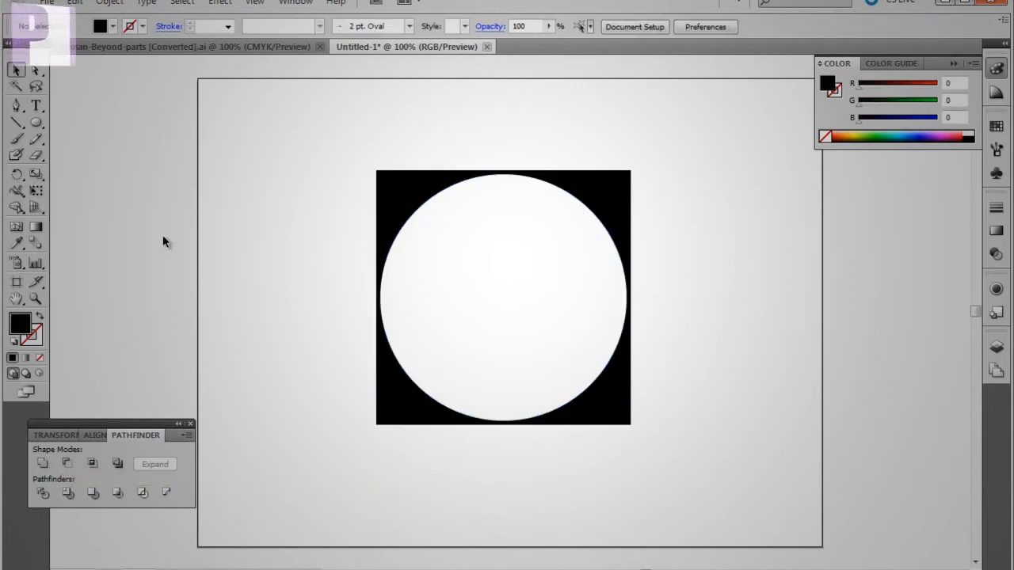
mouse_move(420, 136)
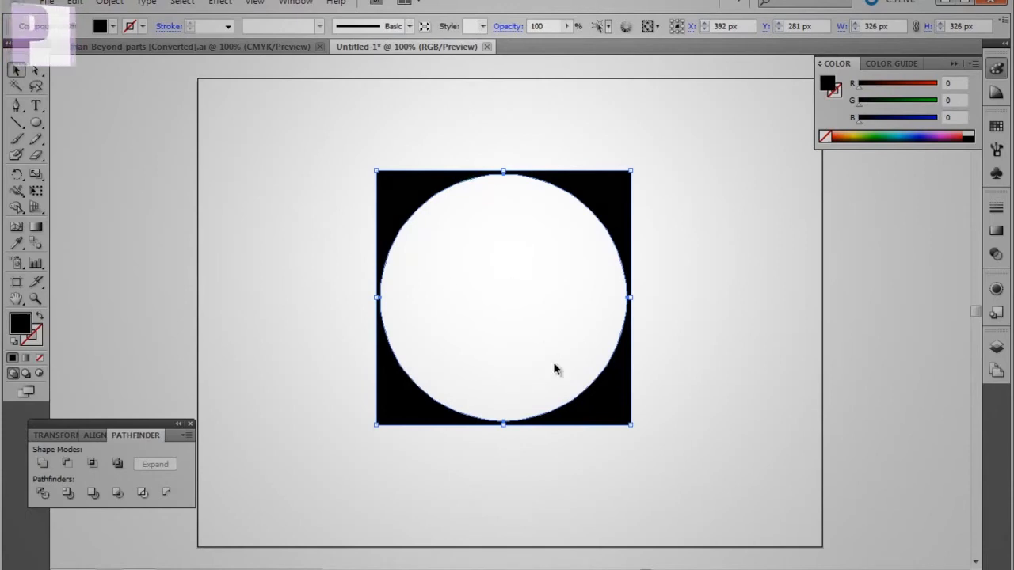
mouse_move(400, 194)
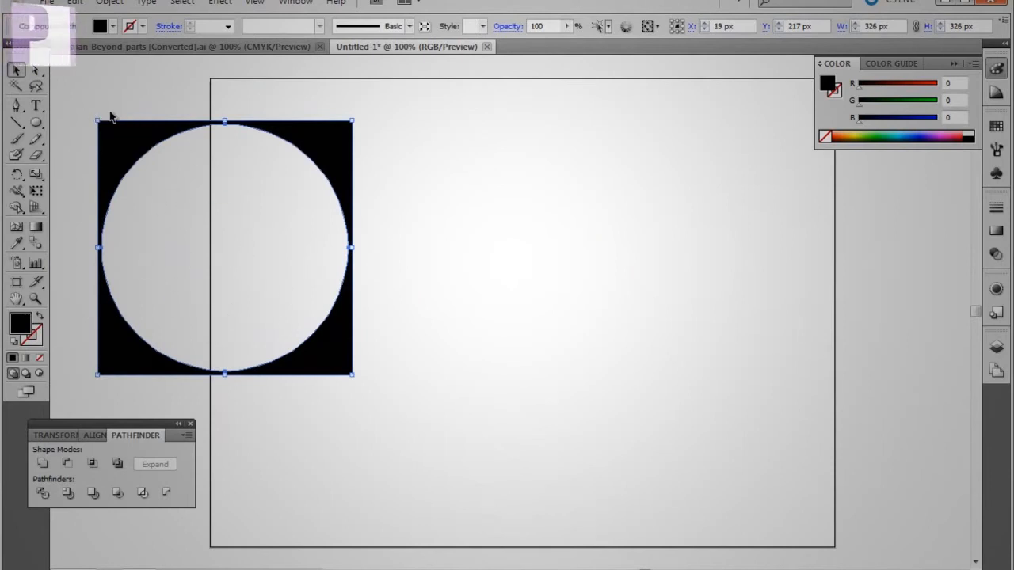
left_click_drag(224, 247, 500, 289)
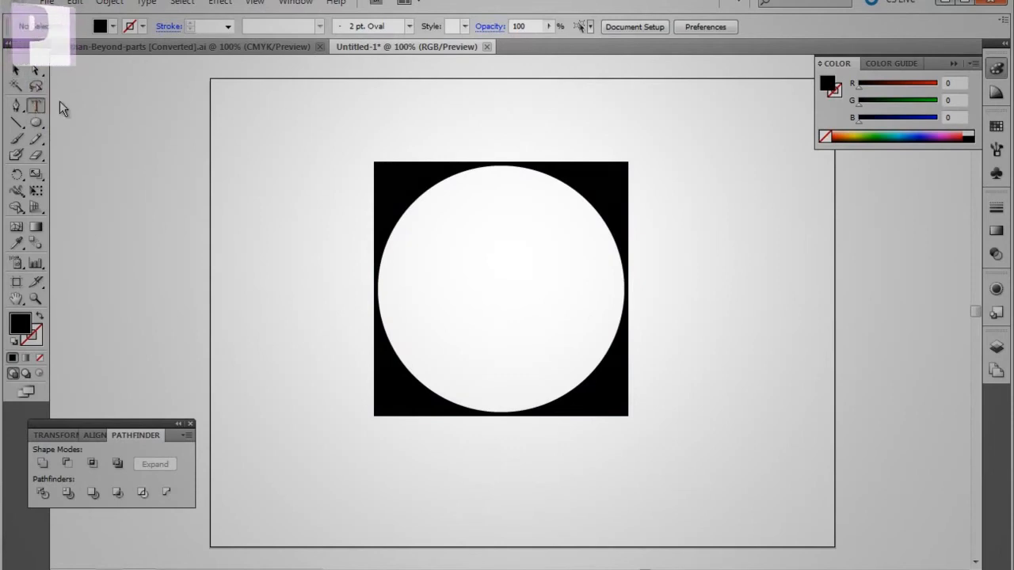
- Type the text 'Circle Square' onto the artboard with the Type tool
left_click(35, 105)
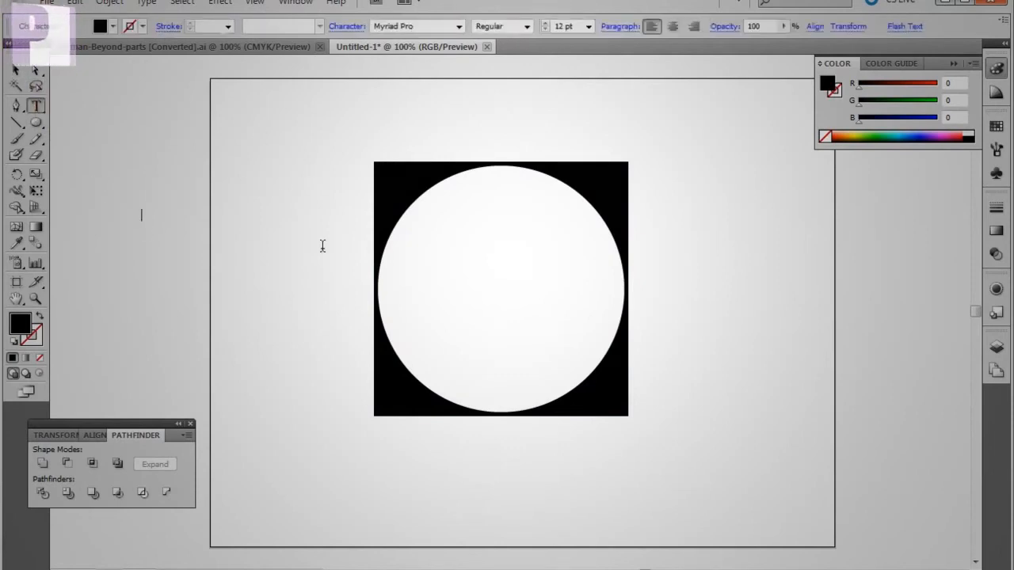
type("Circle Squ")
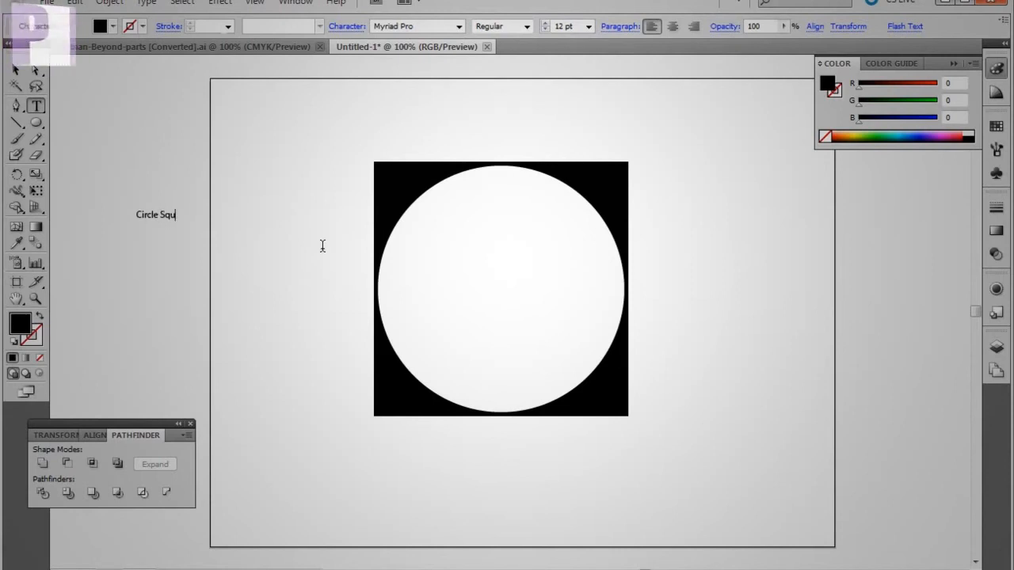
type("are")
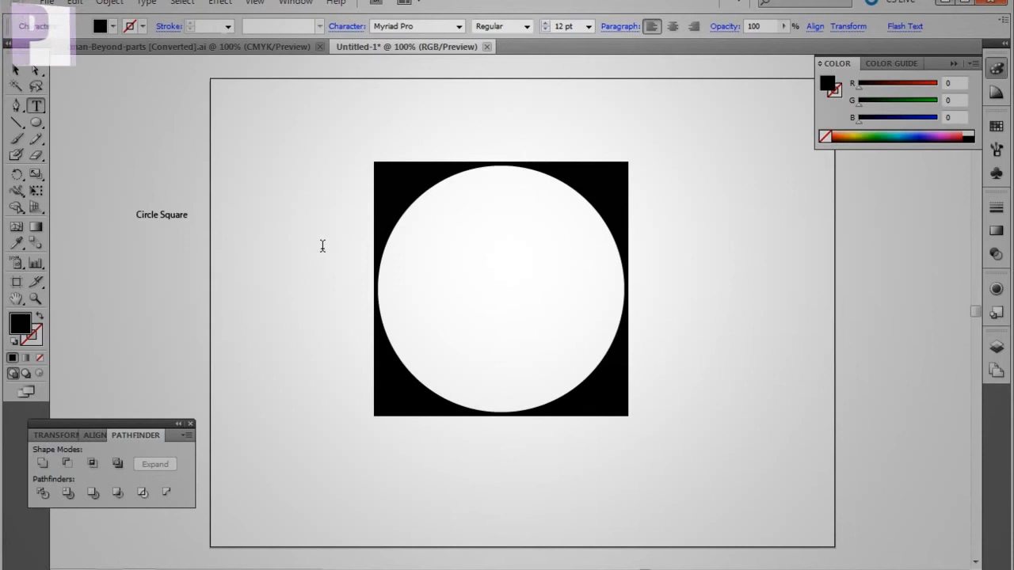
mouse_move(191, 227)
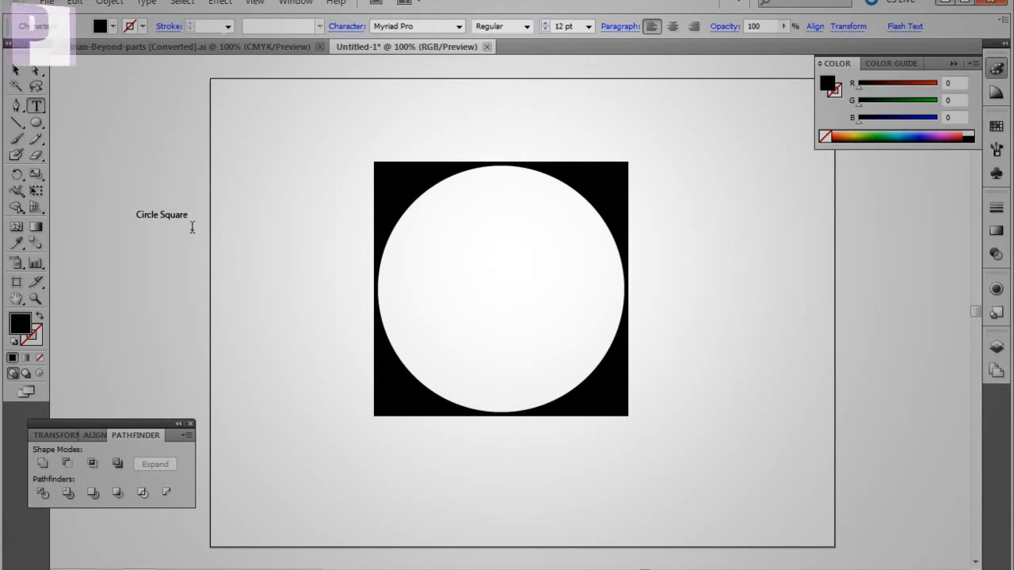
mouse_move(162, 215)
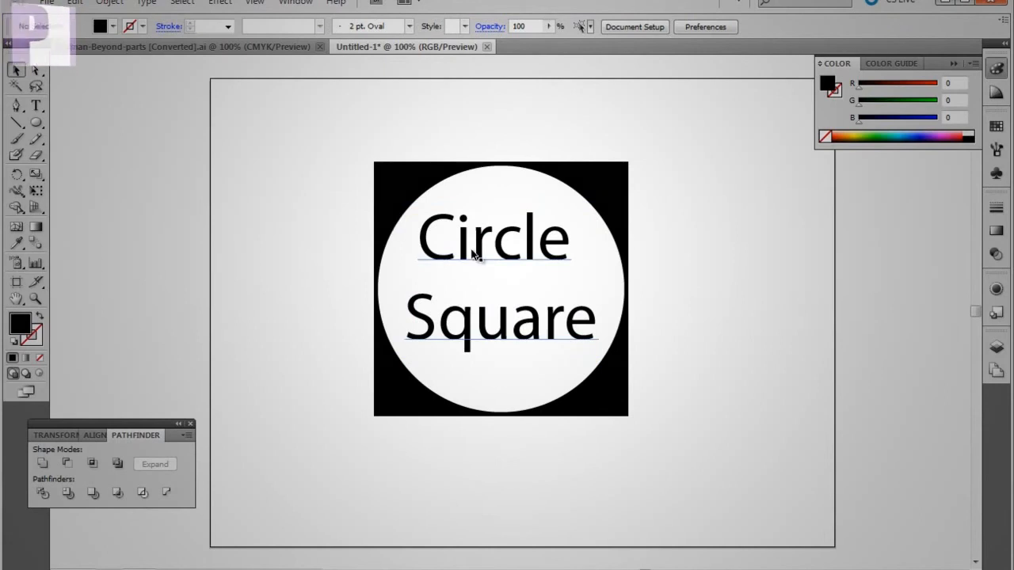
- Convert the 'Circle Square' text to outlines with Type > Create Outlines
left_click(145, 3)
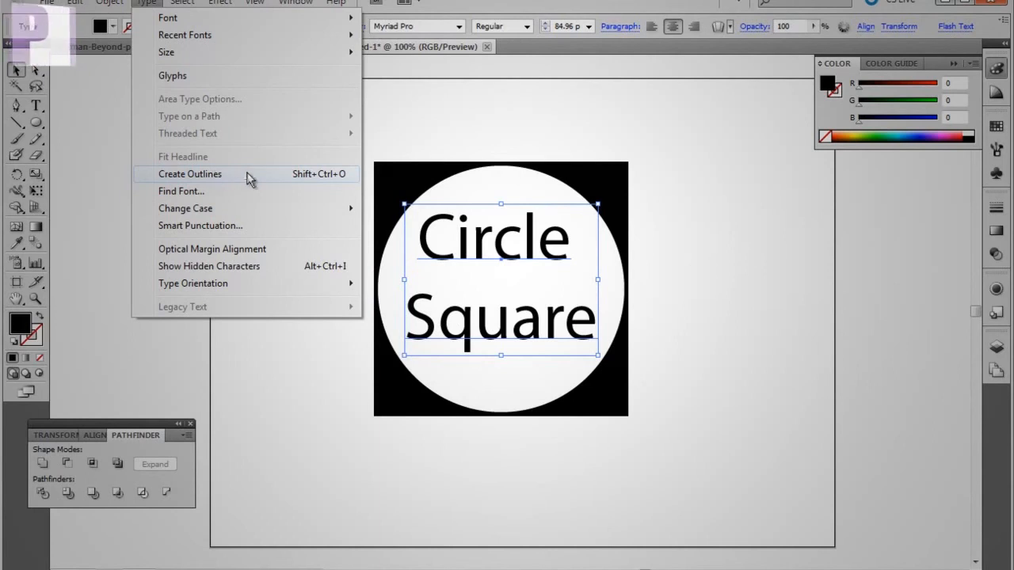
left_click(190, 174)
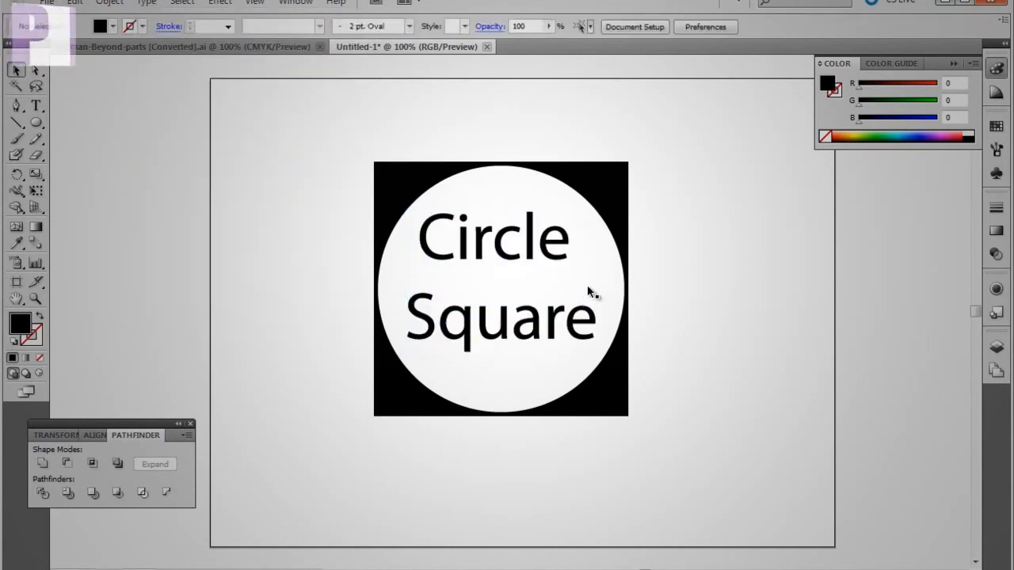
mouse_move(538, 365)
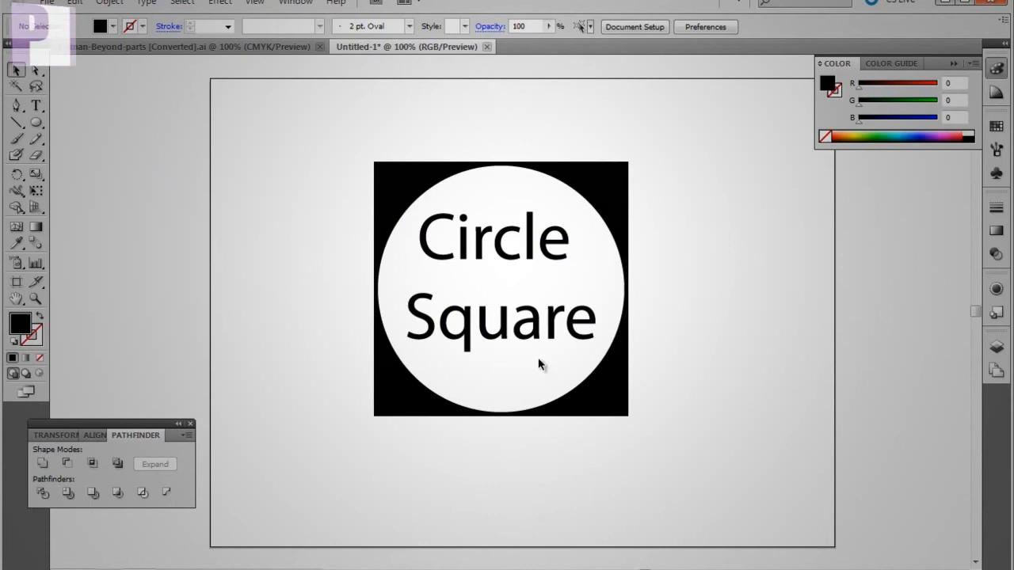
- Start a File > Export and rename the file to 'square'
left_click(47, 4)
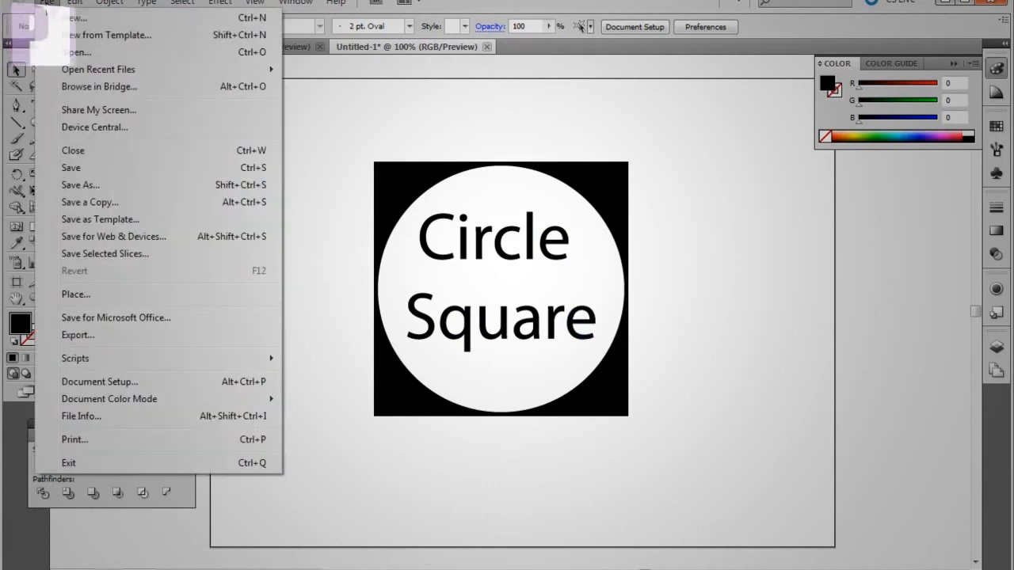
mouse_move(232, 335)
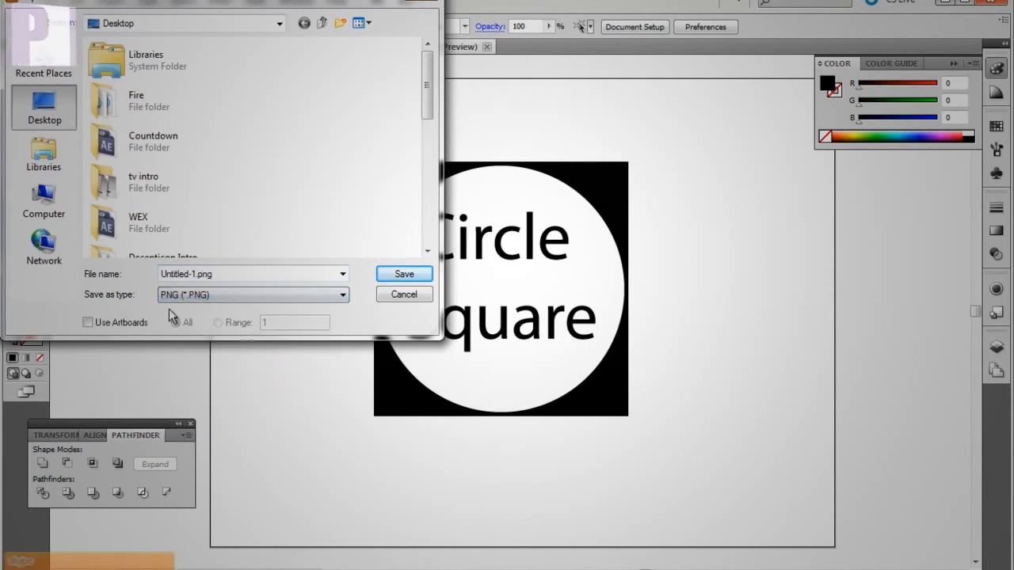
left_click(252, 273)
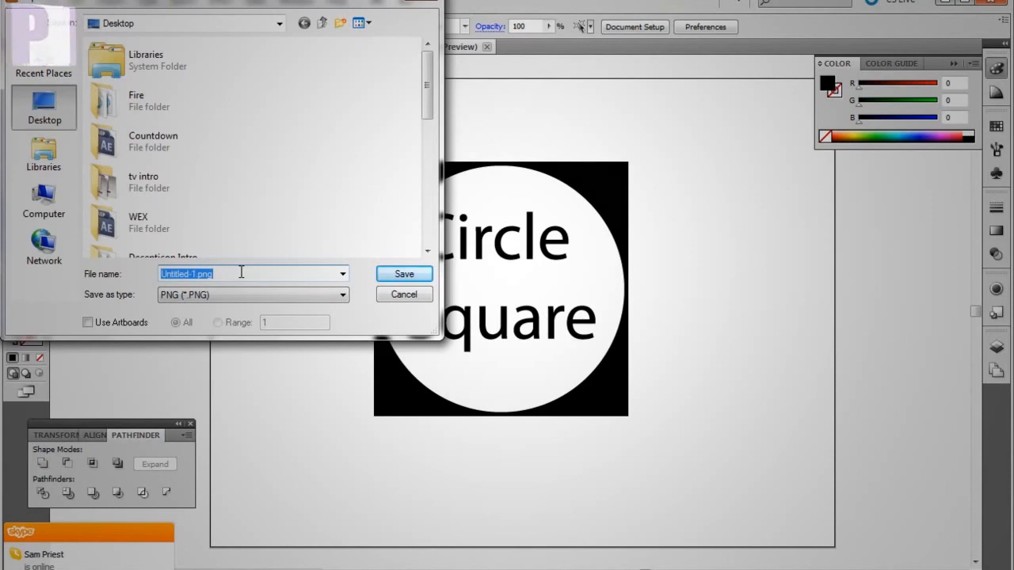
type("square")
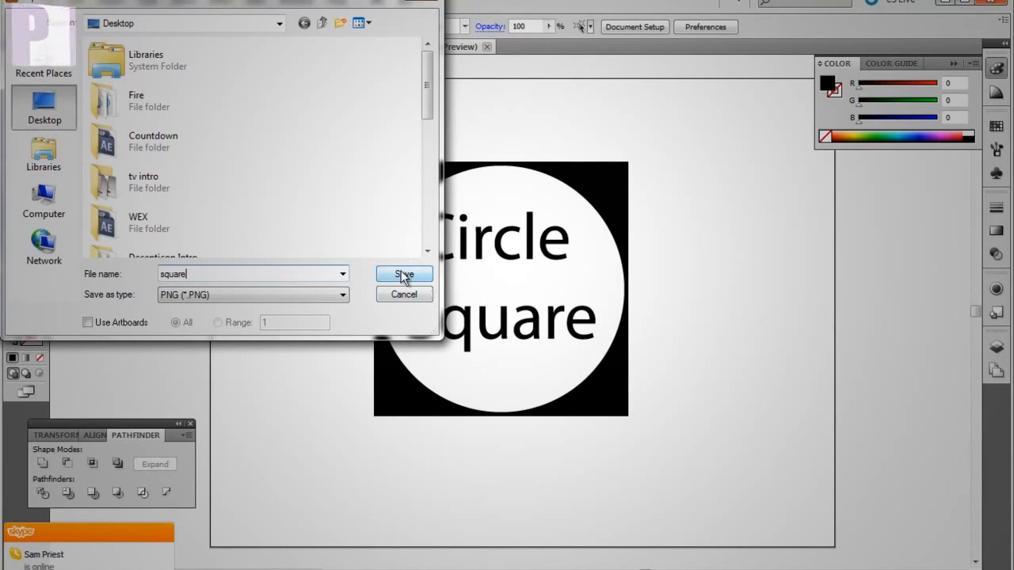
- Save and confirm the PNG export named square
left_click(404, 274)
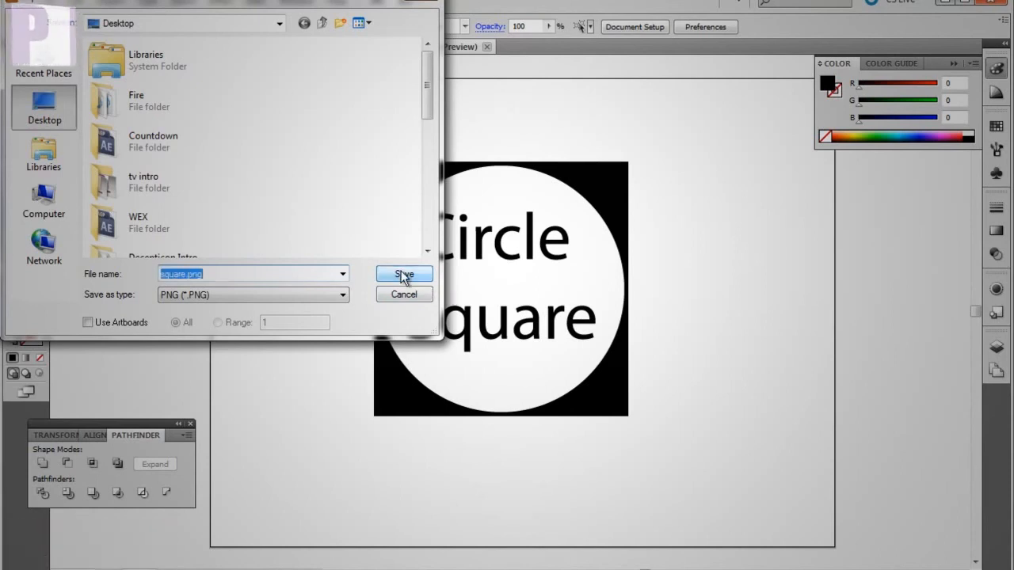
mouse_move(422, 225)
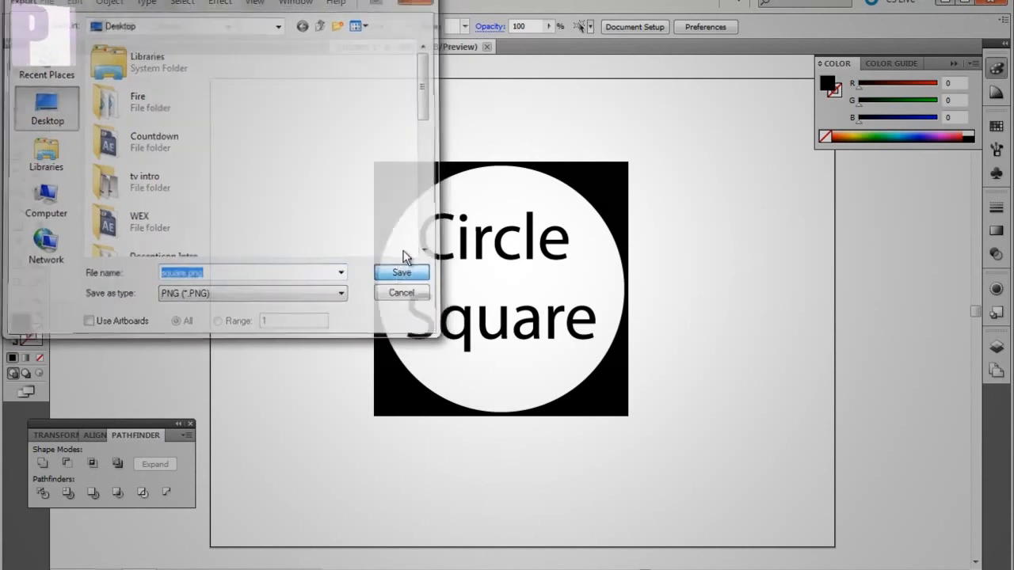
left_click(400, 273)
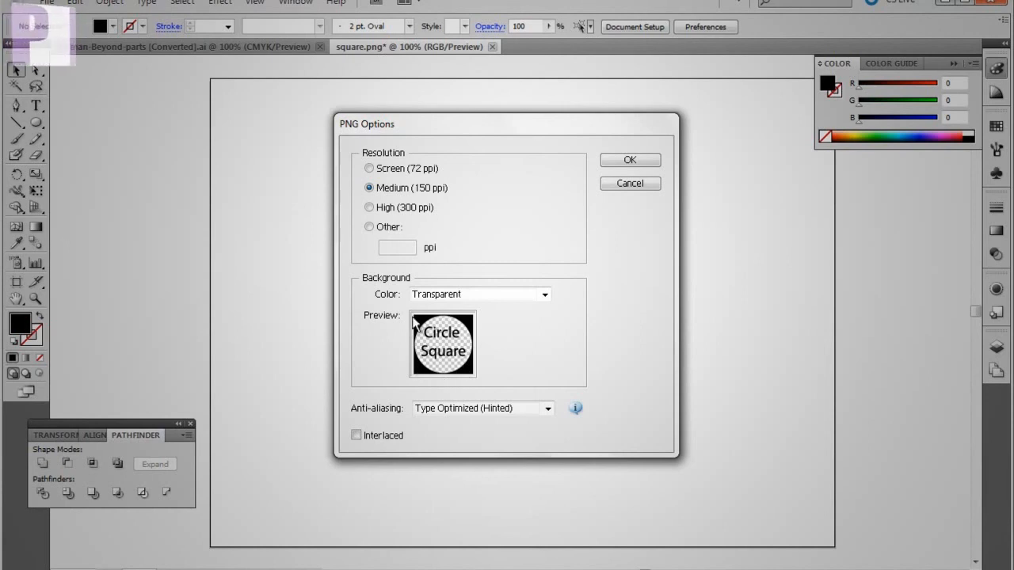
mouse_move(455, 358)
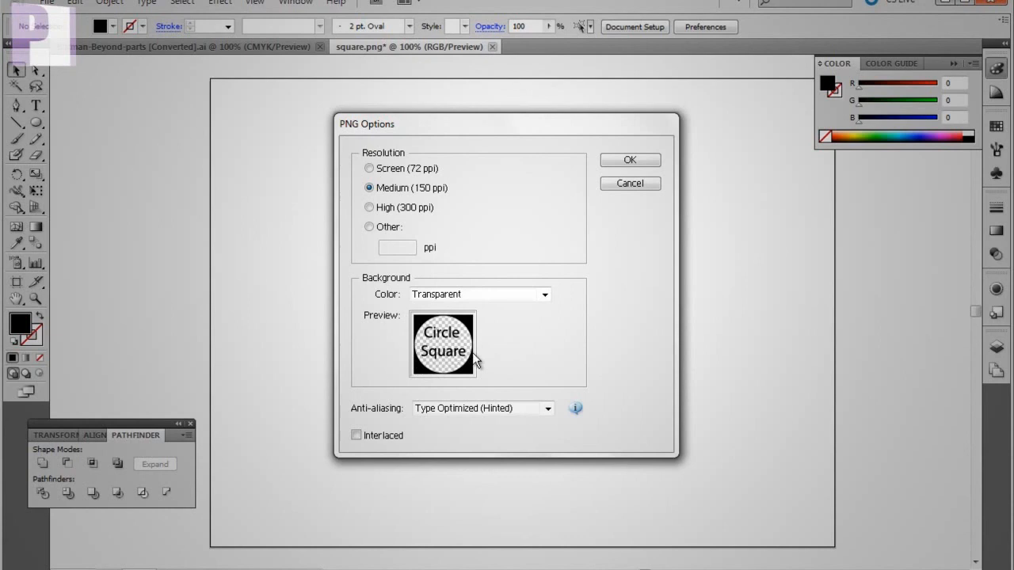
mouse_move(486, 335)
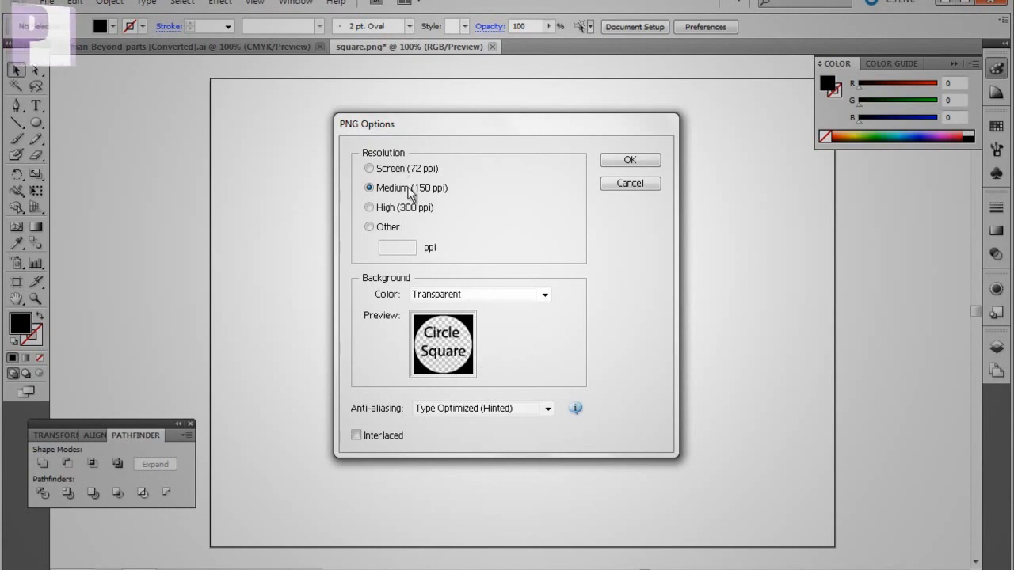
mouse_move(631, 195)
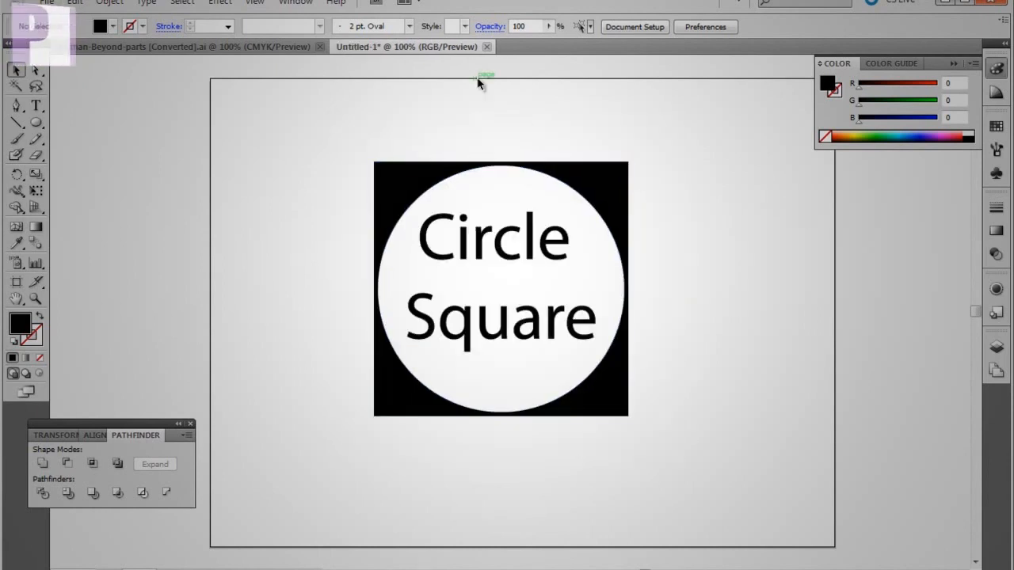
mouse_move(728, 183)
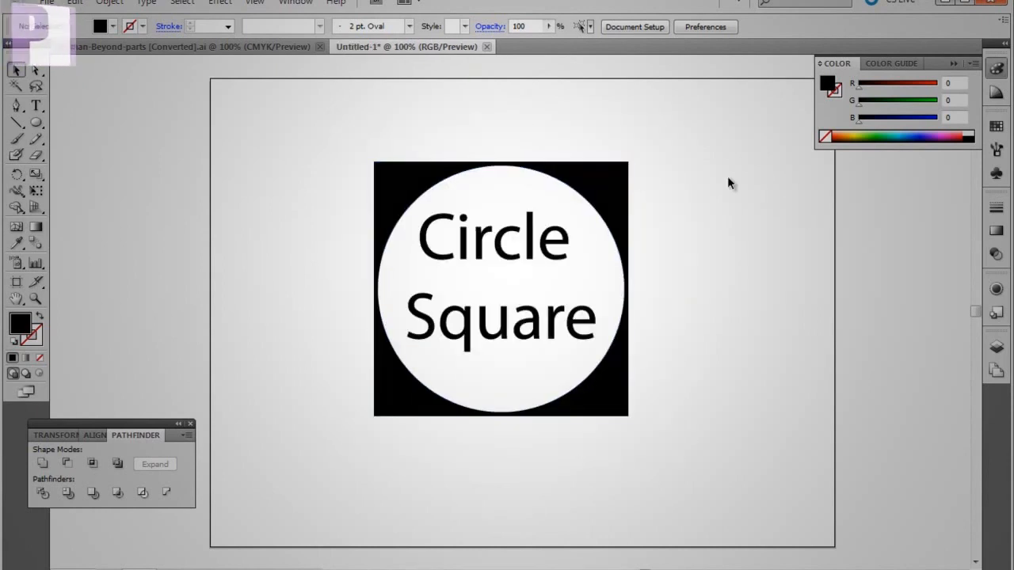